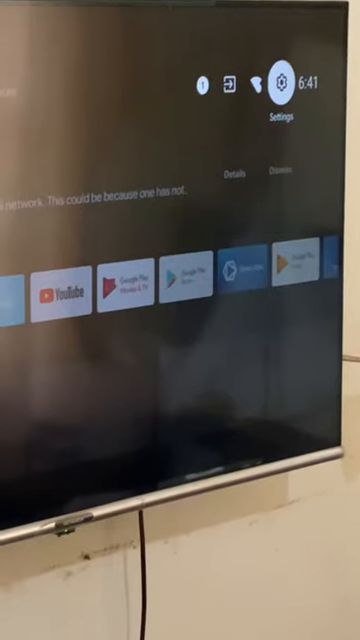
Open Android TV Settings from the home screen gear icon to show Network & Internet, Apps, and more
{"action": "left_click", "coordinate": [282, 84]}
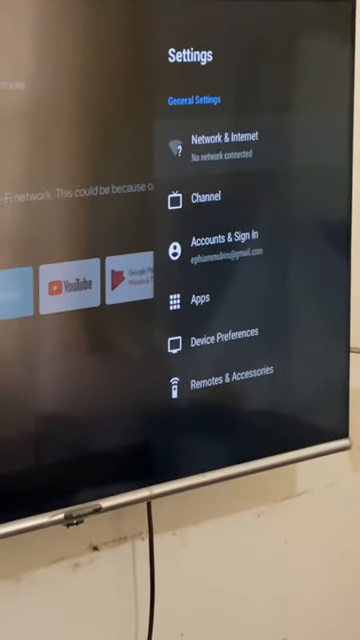